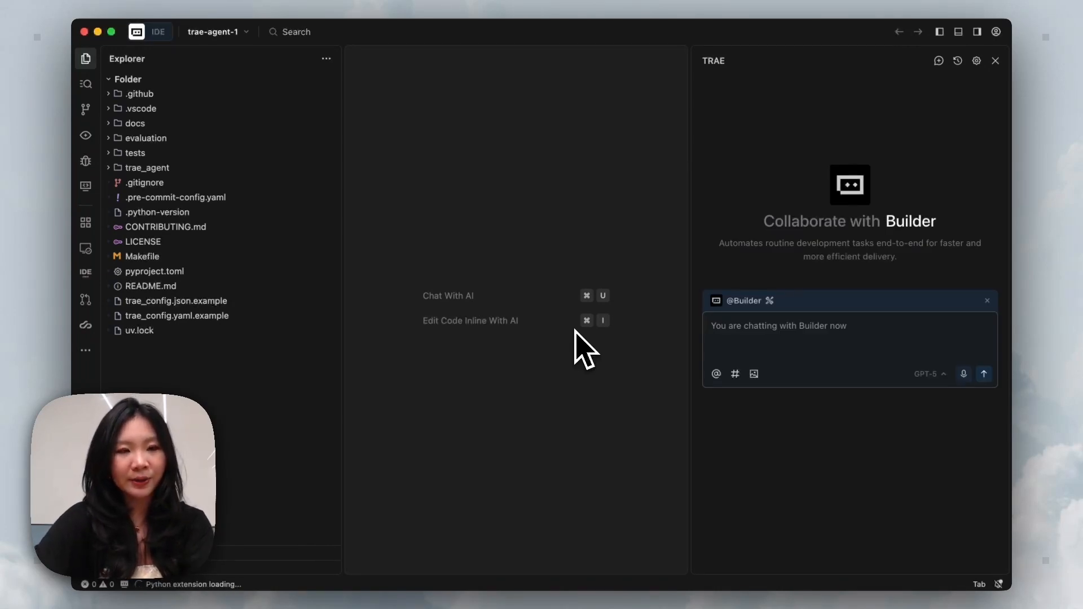
Step: Show the Source Control changes and commit graph, then start a Builder chat request
{"action": "left_click", "coordinate": [86, 110]}
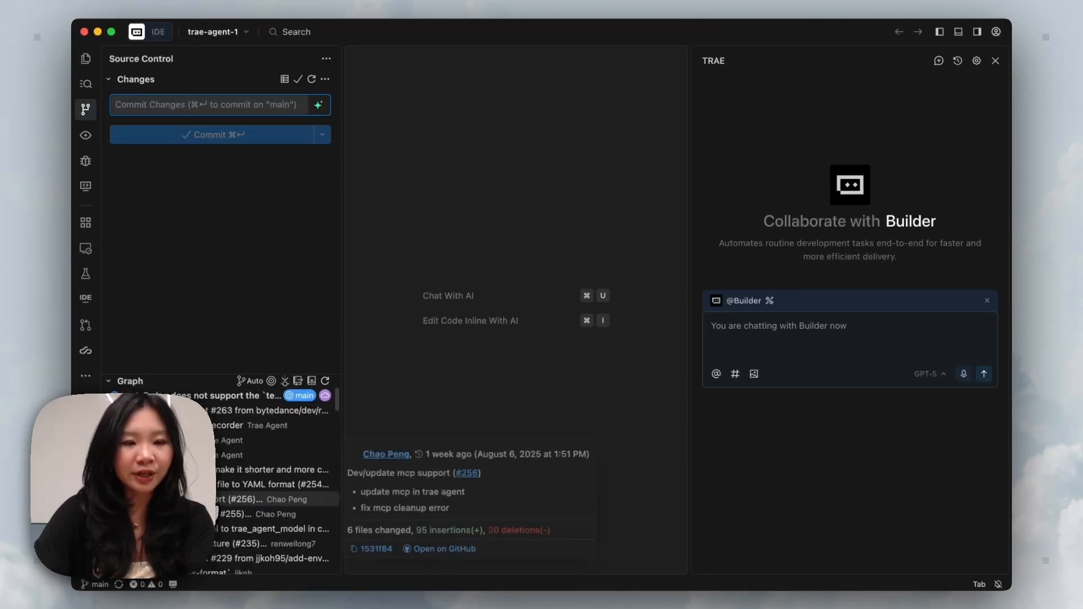
{"action": "left_click", "coordinate": [270, 410]}
{"action": "type", "text": "checkout a"}
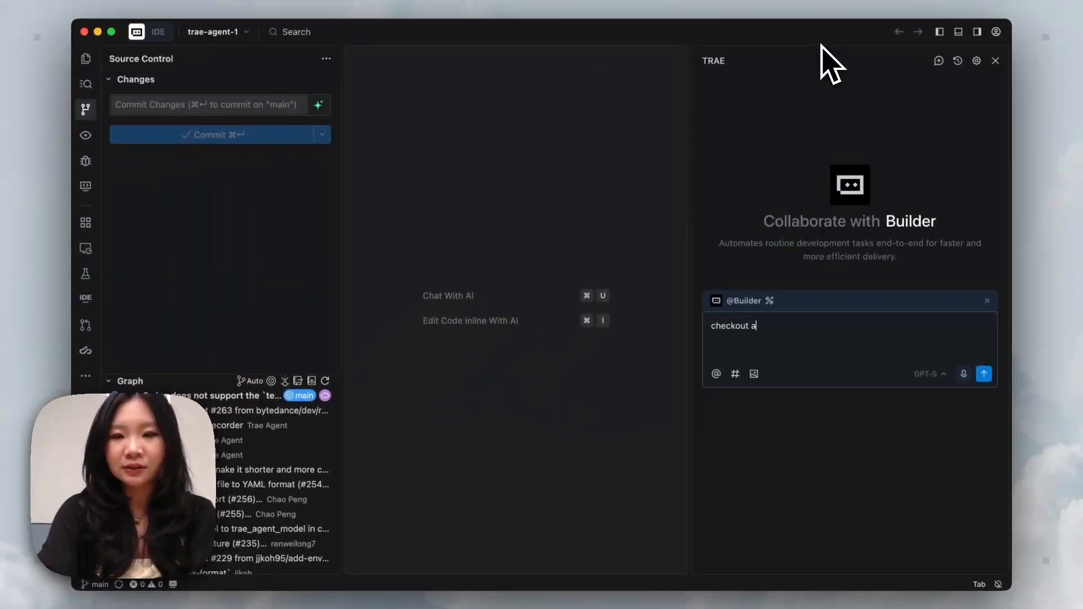
Step: Ask Builder to check out a new branch called local-testing
{"action": "type", "text": "new bran"}
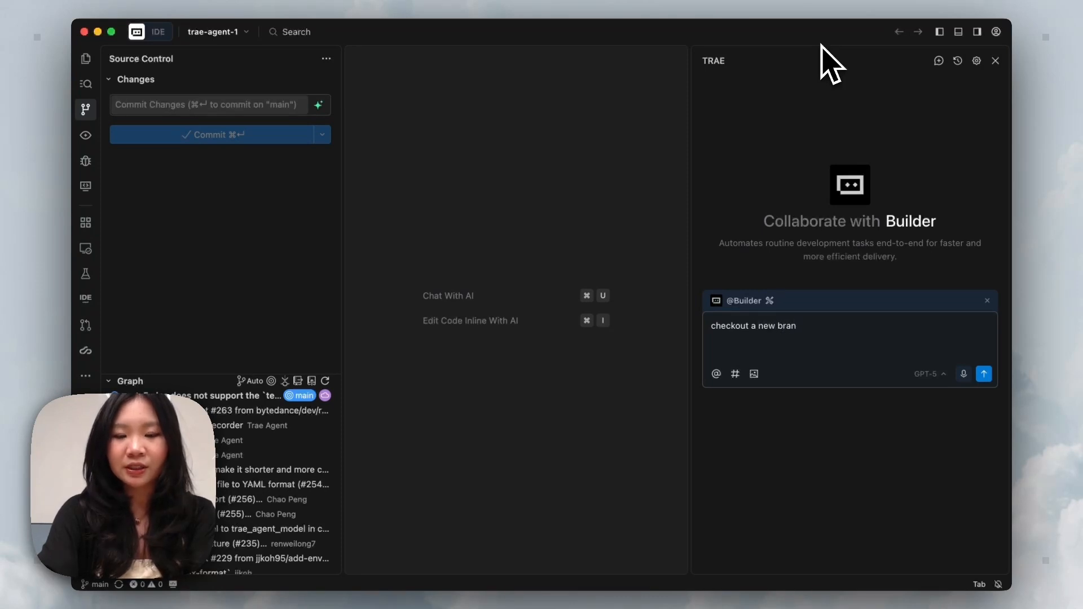
{"action": "type", "text": "ch called"}
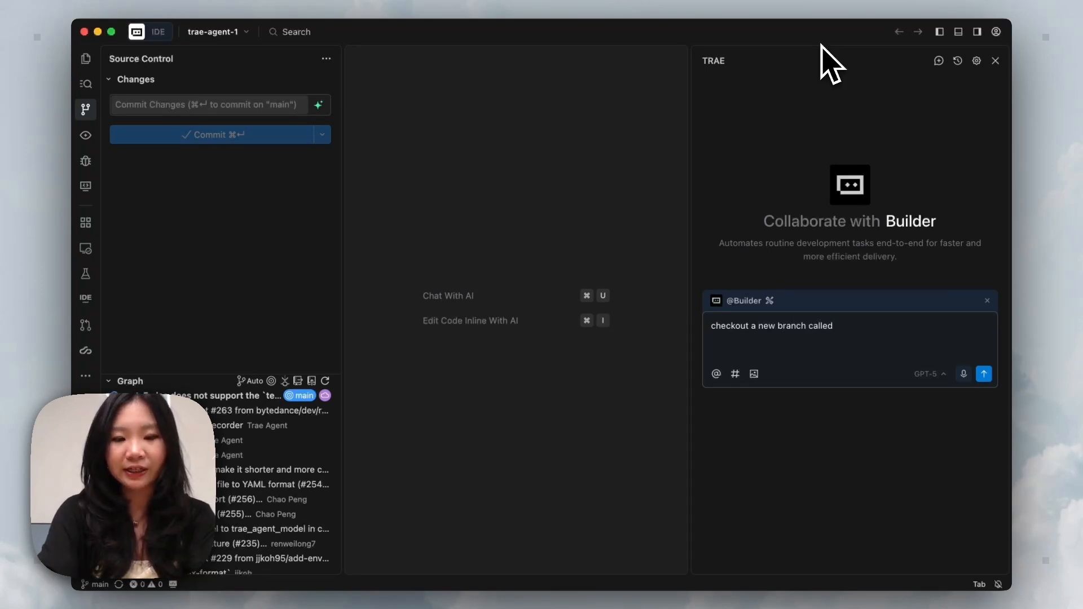
{"action": "type", "text": "local-test"}
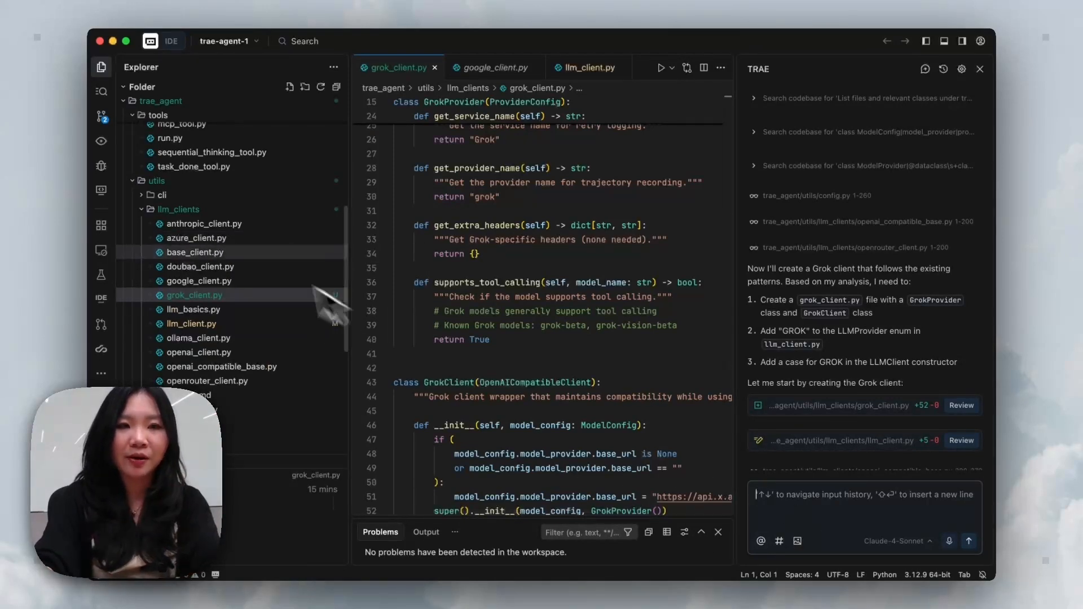
Step: Show the pending changes grok_client.py and llm_client.py in Source Control
{"action": "left_click", "coordinate": [100, 116]}
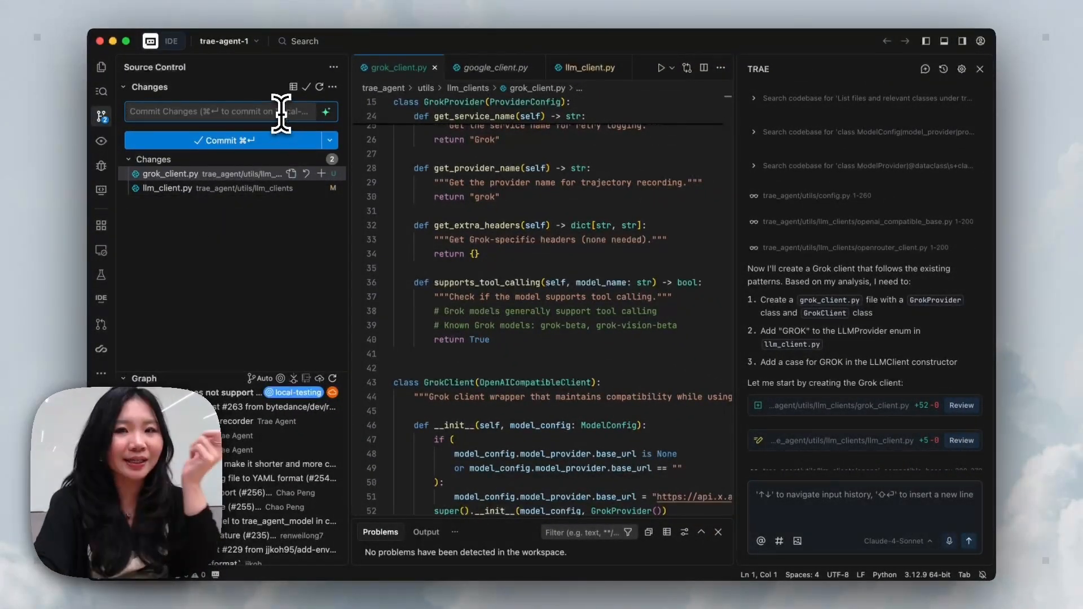
{"action": "mouse_move", "coordinate": [325, 112]}
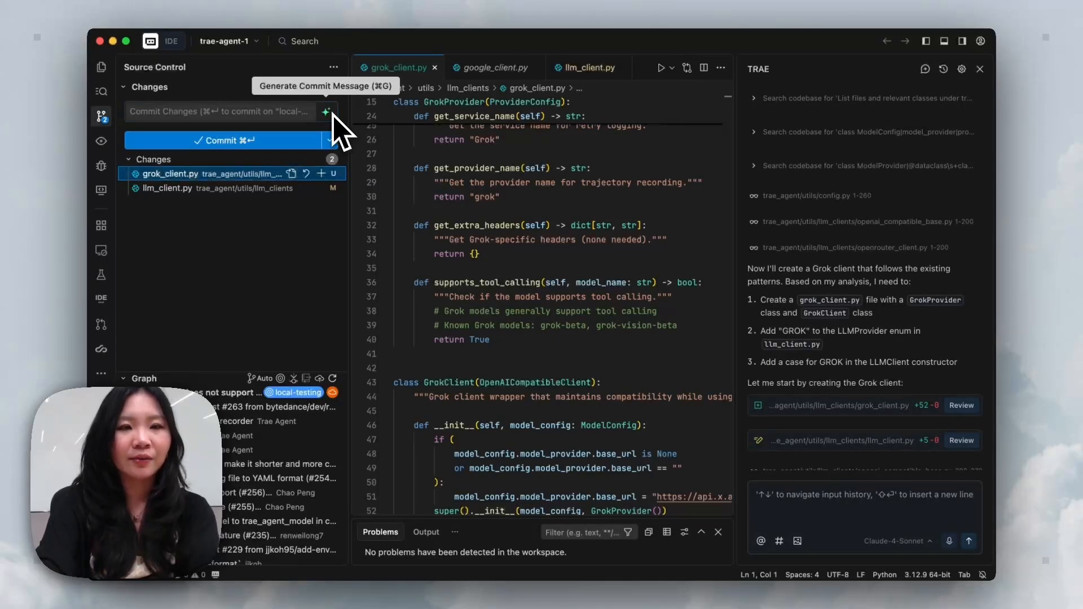
Step: Generate the commit message 'feat(llm_clients): add Grok provider support' and start the commit
{"action": "left_click", "coordinate": [326, 112]}
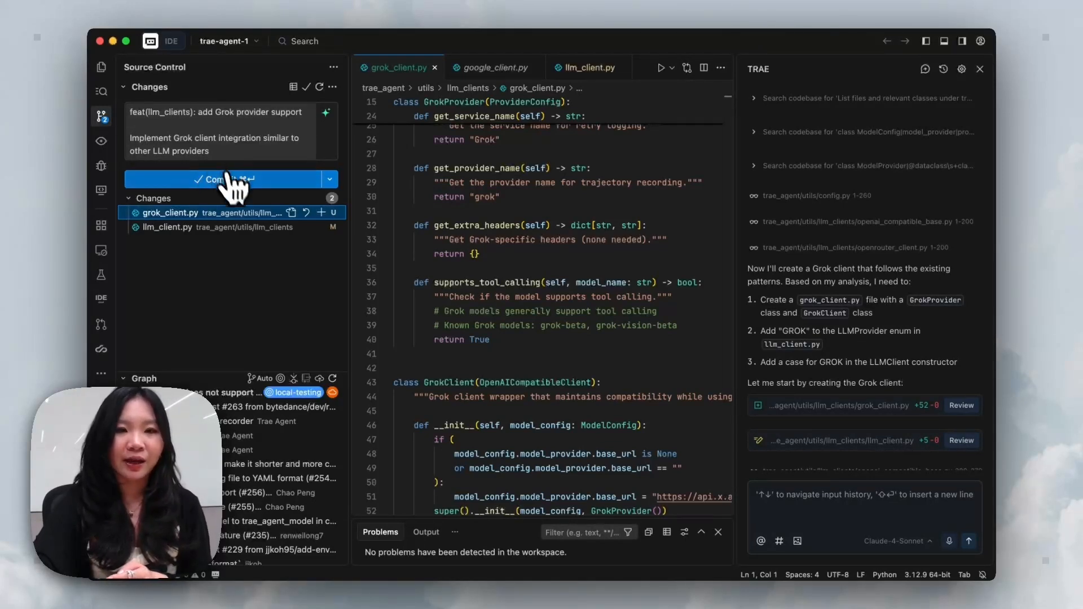
{"action": "left_click", "coordinate": [229, 179]}
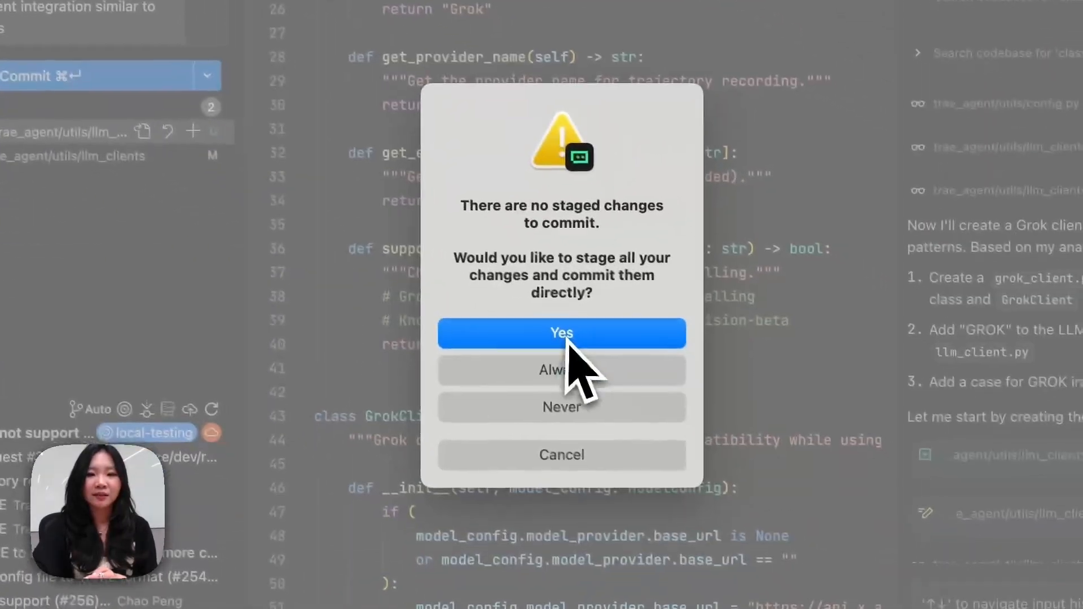
Step: Confirm staging all changes and commit the Grok provider work on local-testing
{"action": "left_click", "coordinate": [561, 332]}
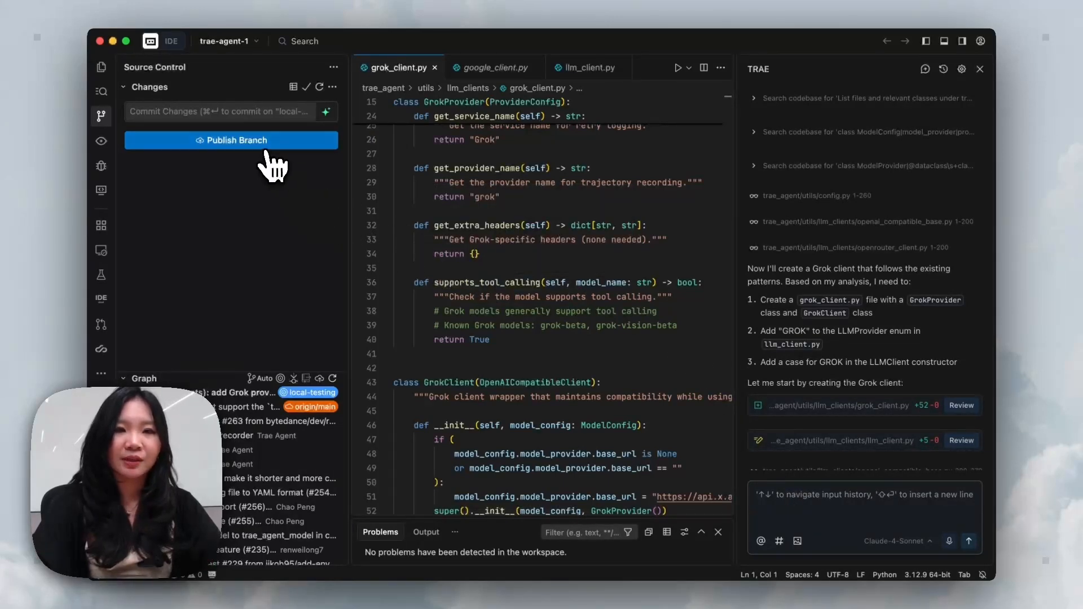
Step: Publish the local-testing branch to the remote
{"action": "left_click", "coordinate": [230, 140]}
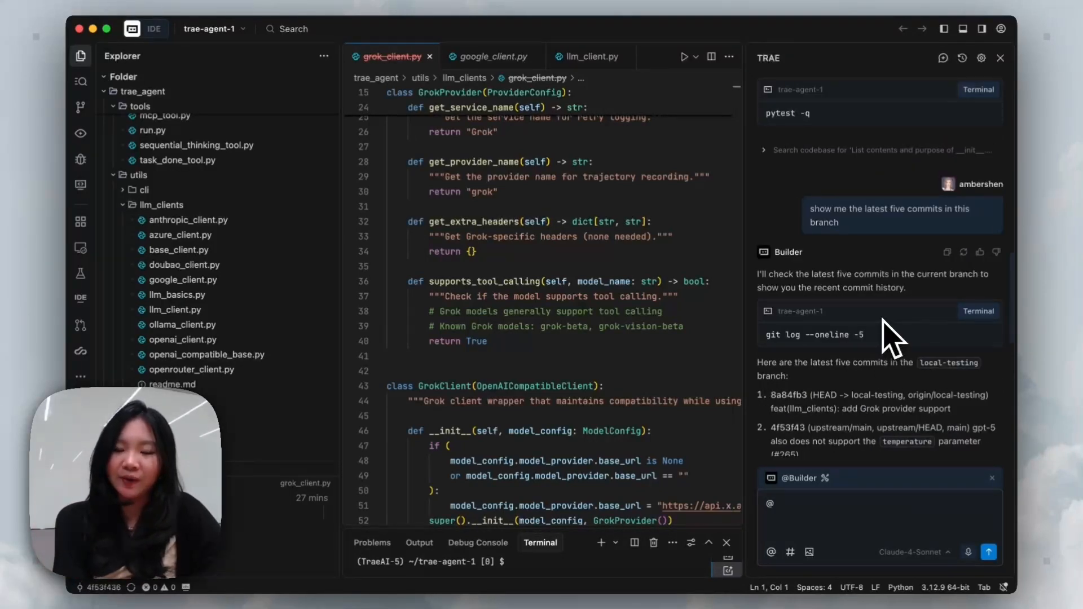
{"action": "mouse_move", "coordinate": [885, 346]}
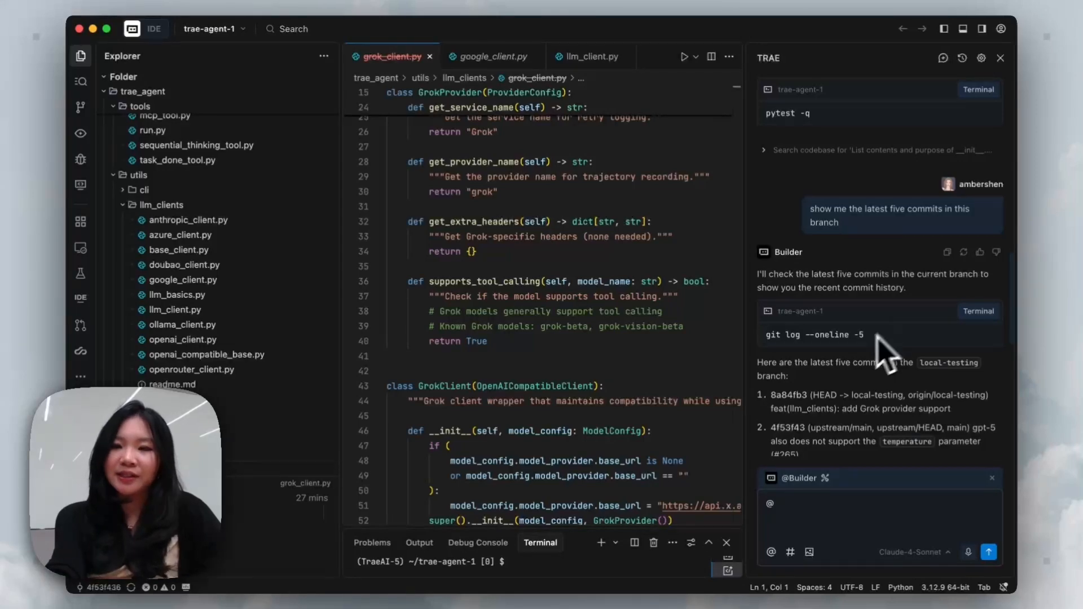
Step: Review Builder's commit list, then show the AI Management custom agents page
{"action": "scroll", "scroll_direction": "down", "scroll_amount": 3}
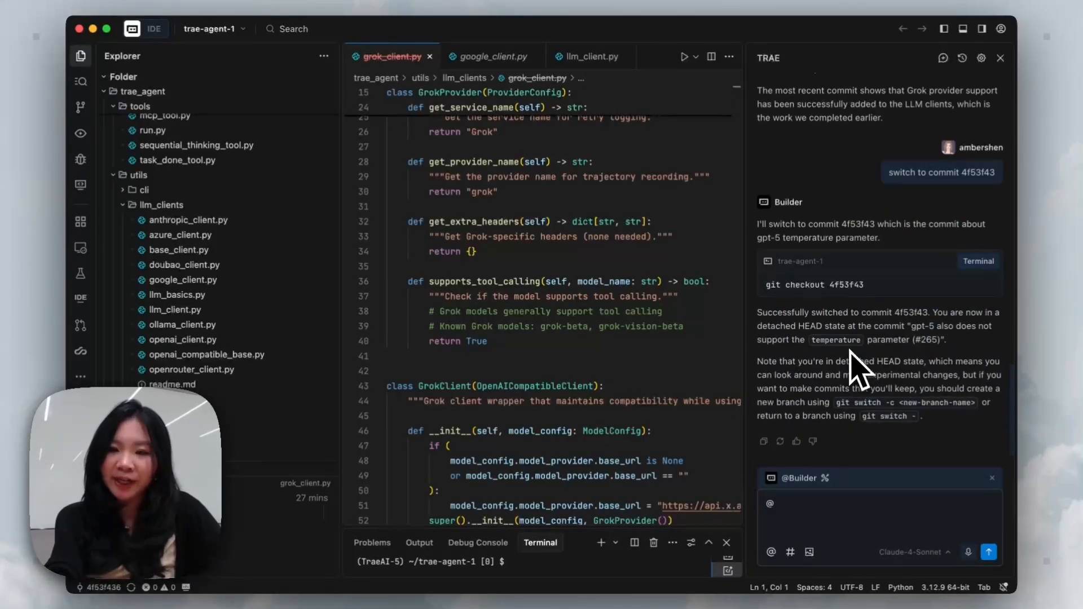
{"action": "left_click", "coordinate": [980, 58]}
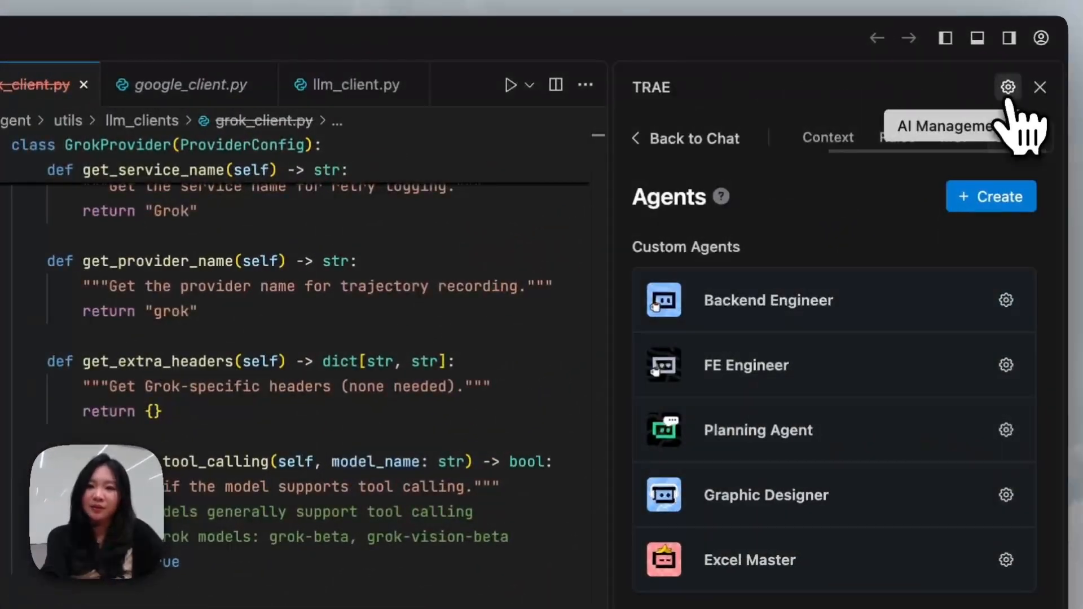